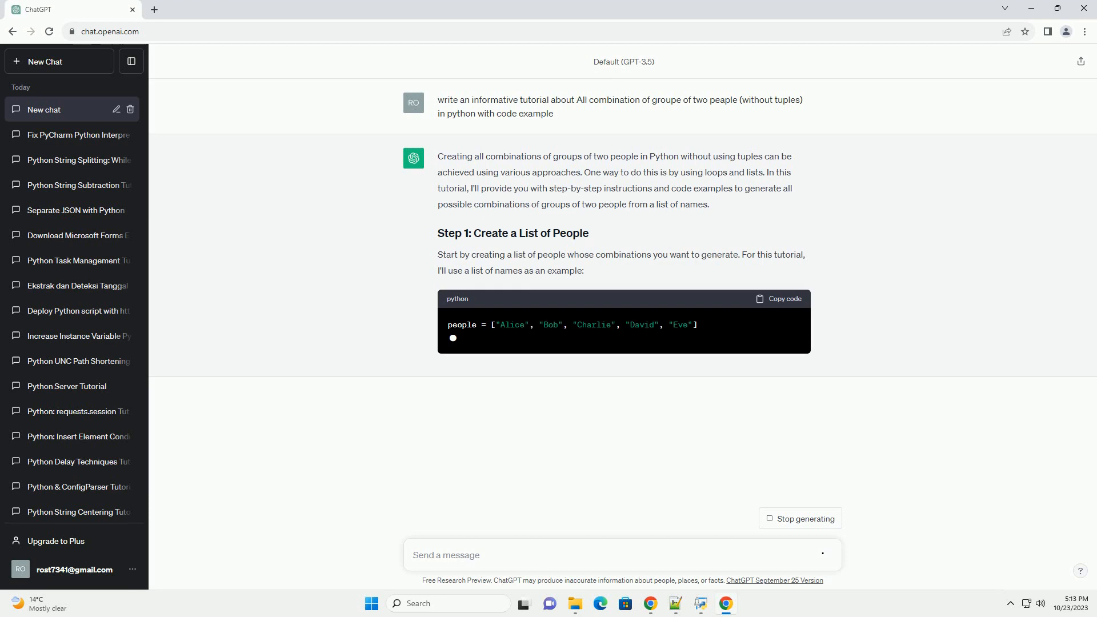
scroll(down, 3)
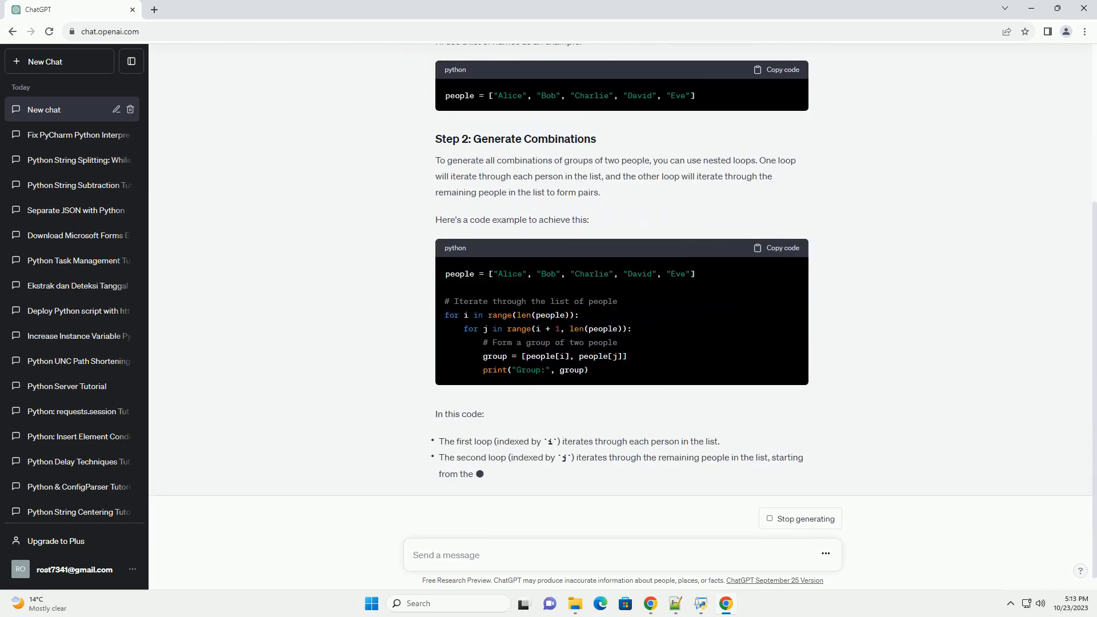
scroll(down, 3)
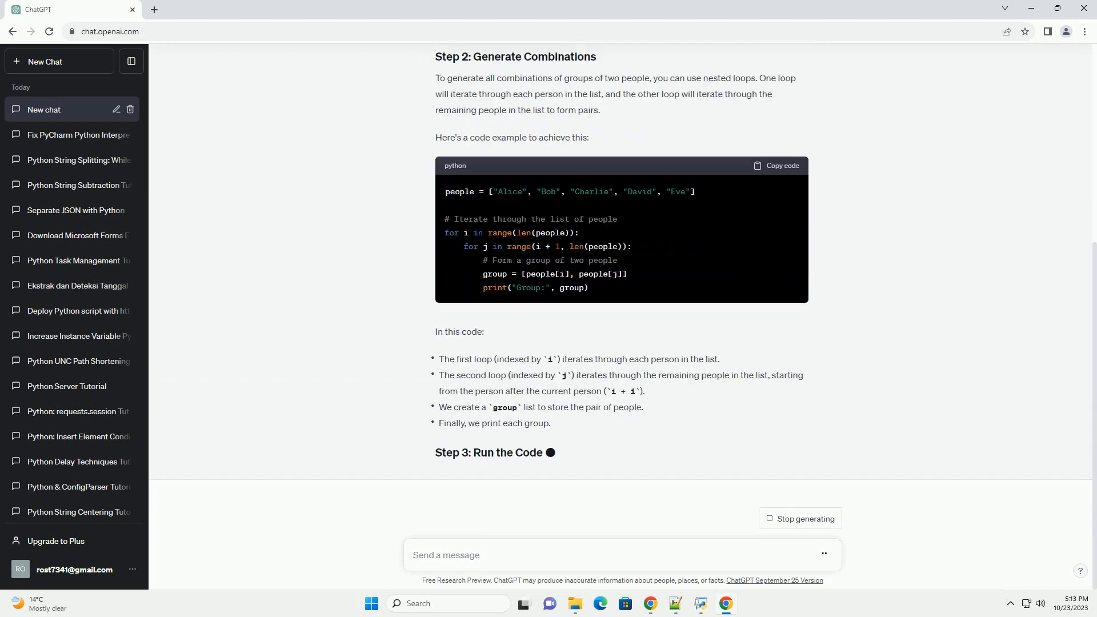
scroll(down, 3)
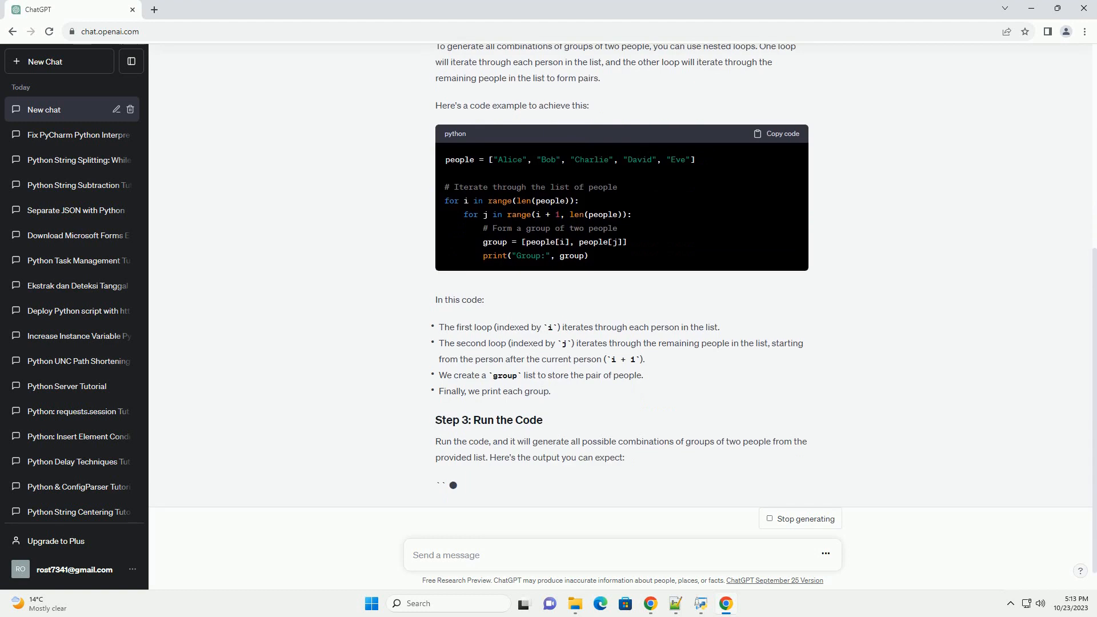